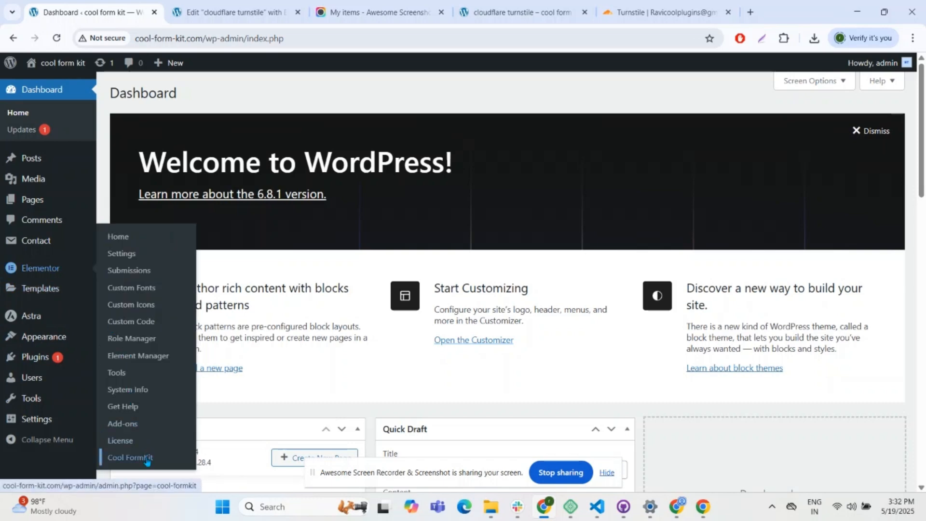
Step: Confirm the Cloudflare Turnstile form element is enabled in Cool FormKit and save the settings
click(129, 457)
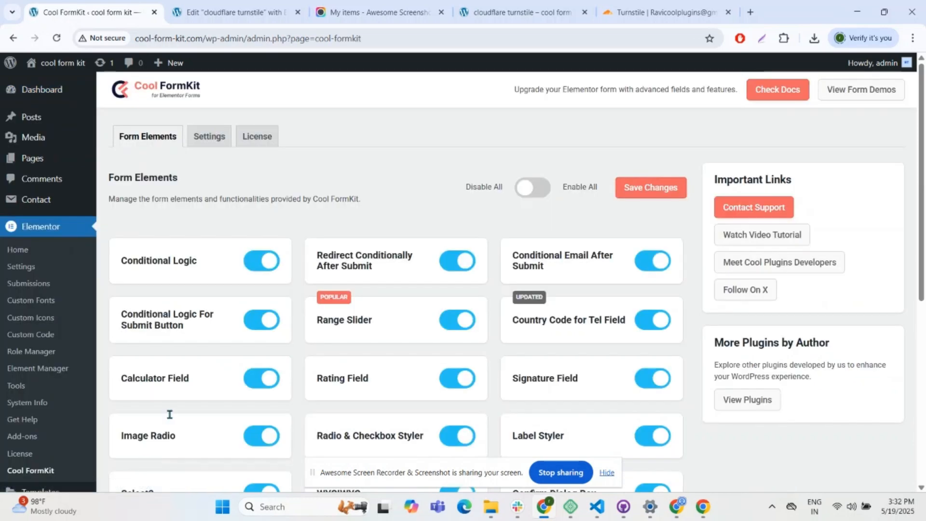
scroll(down, 3)
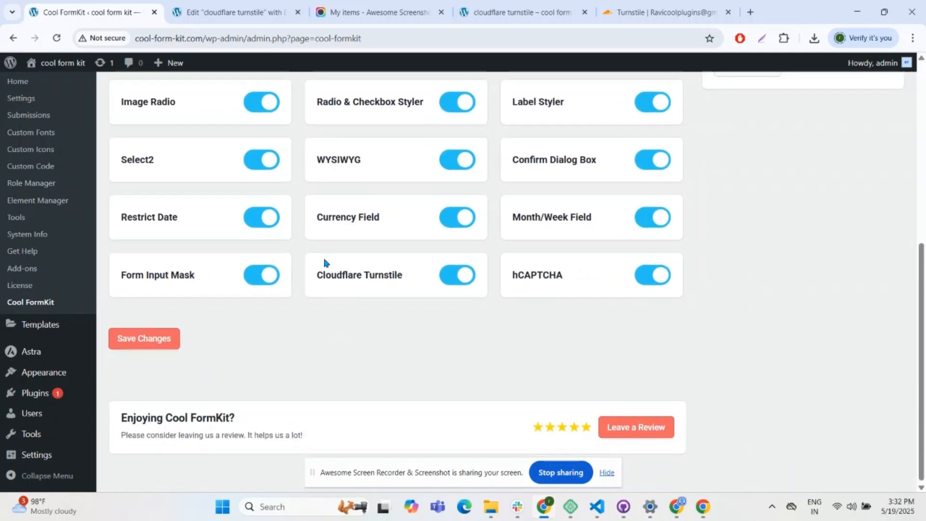
scroll(up, 3)
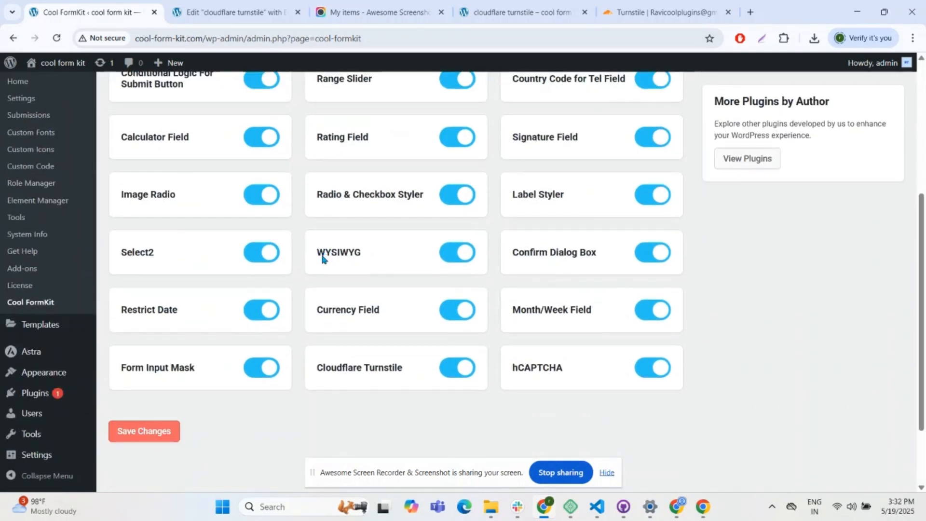
mouse_move(440, 376)
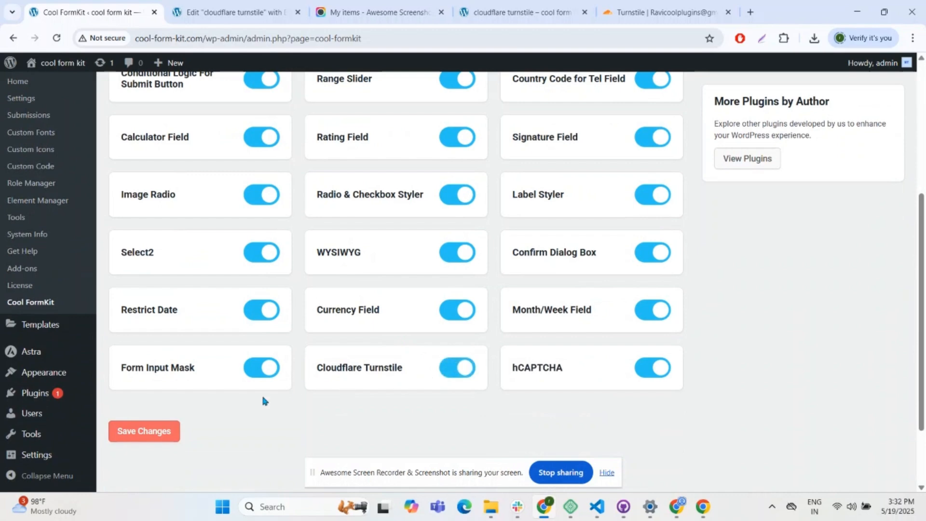
click(144, 430)
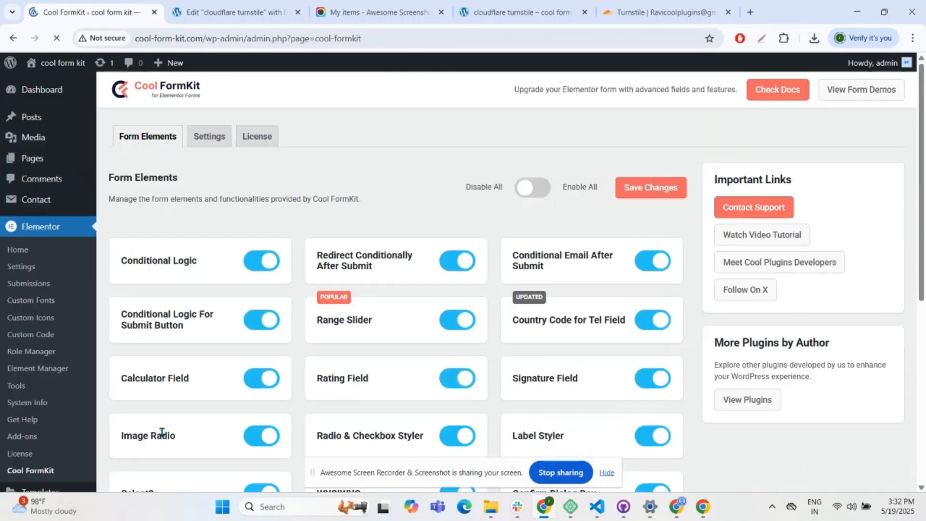
click(237, 11)
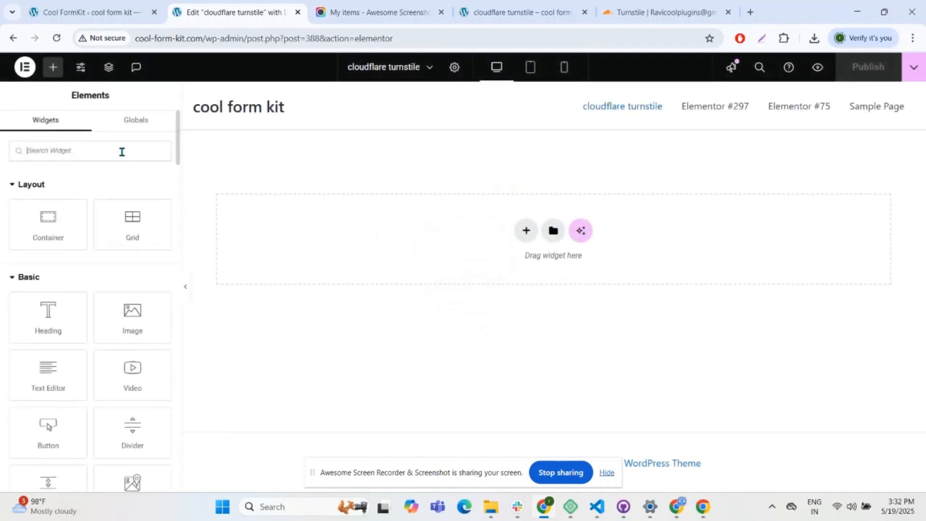
Step: Add a Form widget, change its Message field to Cloudflare Turnstile, and publish
text(fo)
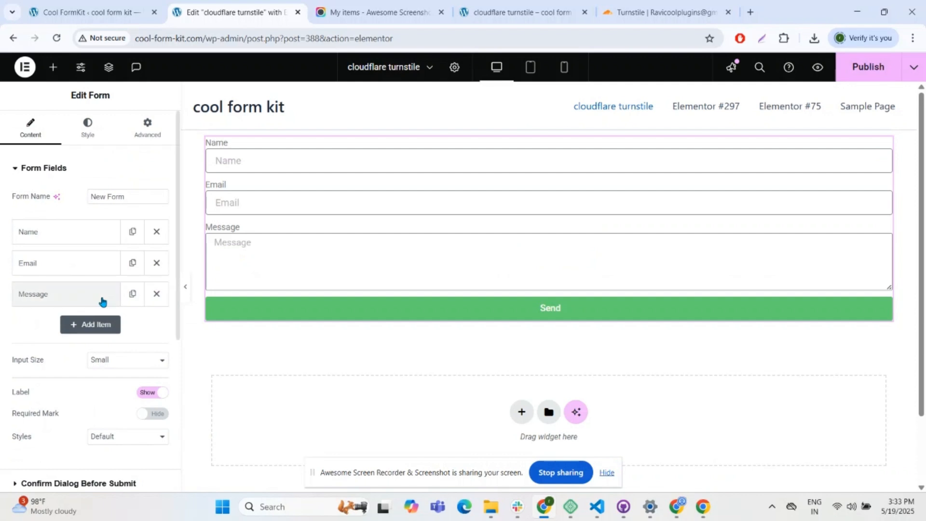
click(59, 294)
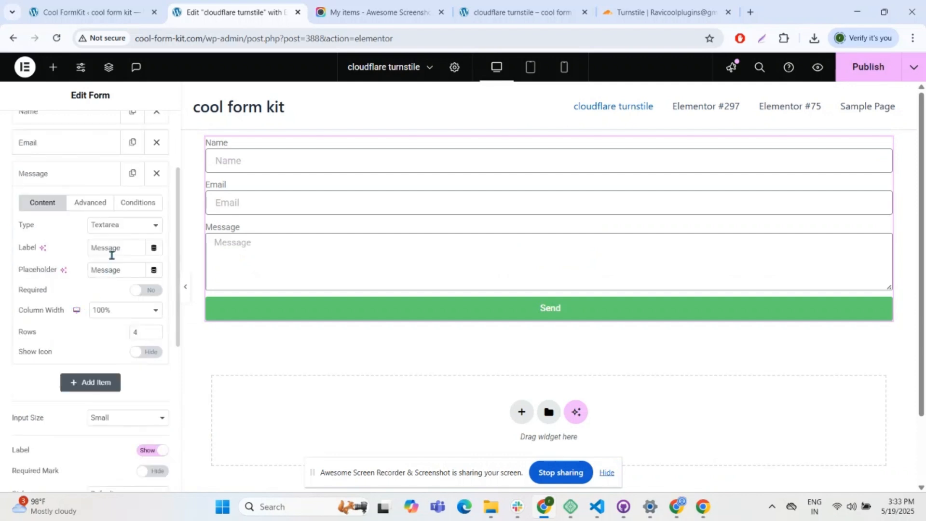
click(123, 224)
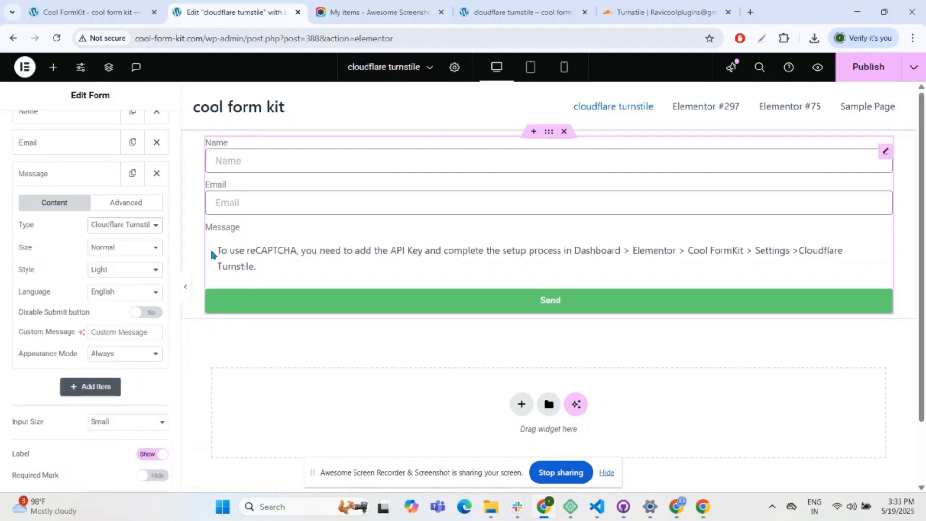
mouse_move(562, 253)
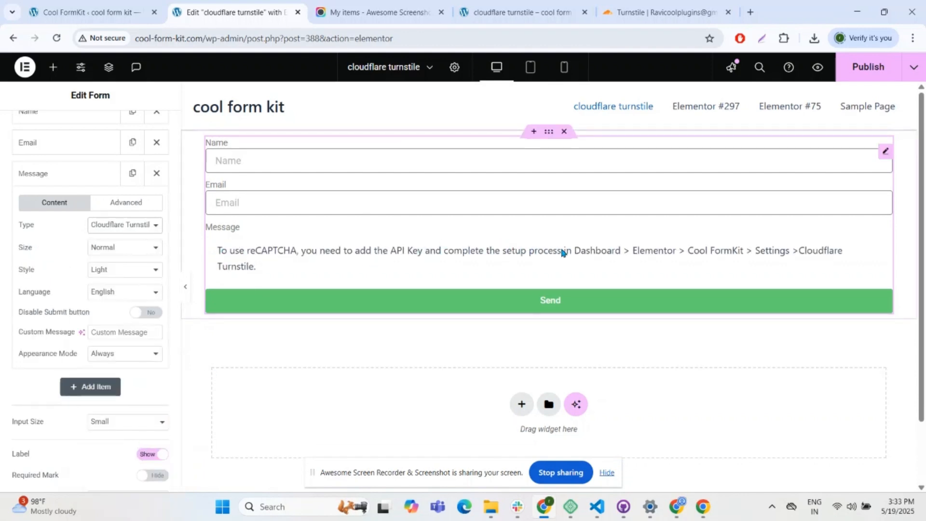
mouse_move(624, 255)
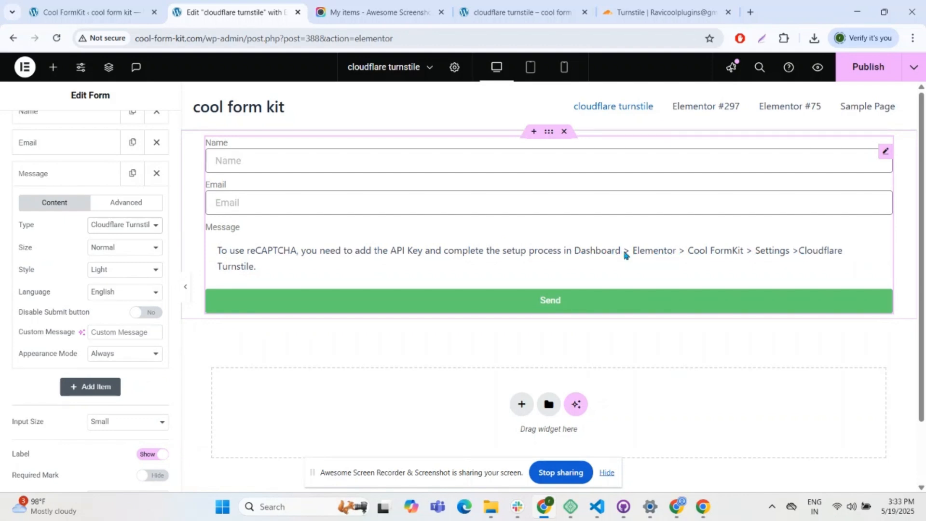
click(868, 66)
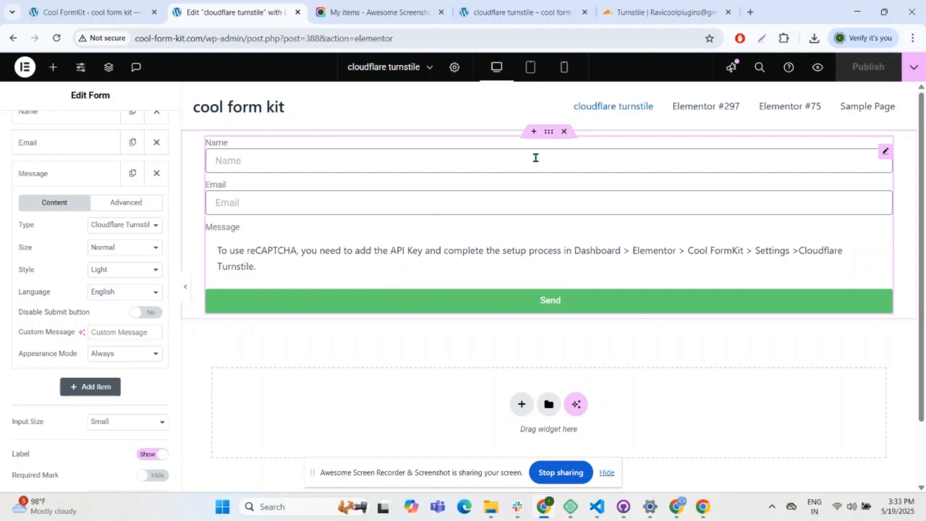
mouse_move(524, 94)
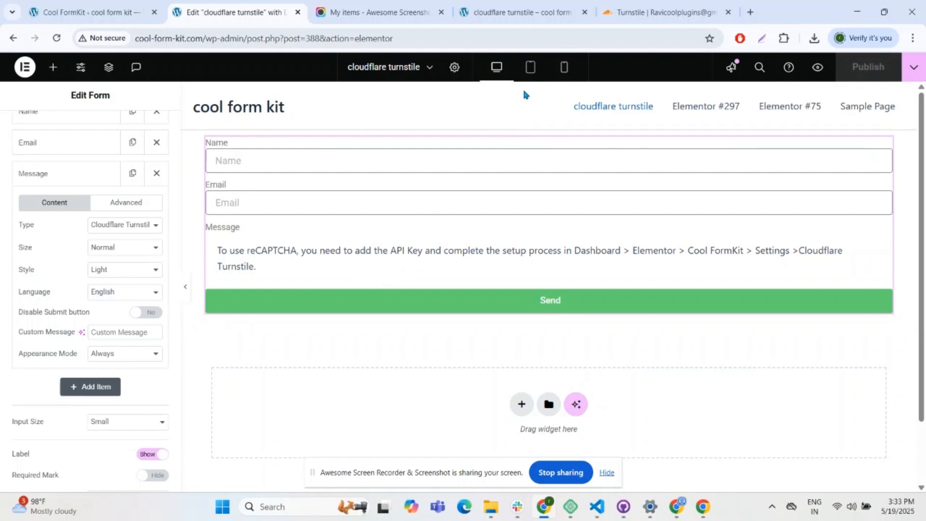
Step: Start naming the new Turnstile widget and copy the site's domain from WordPress
click(661, 12)
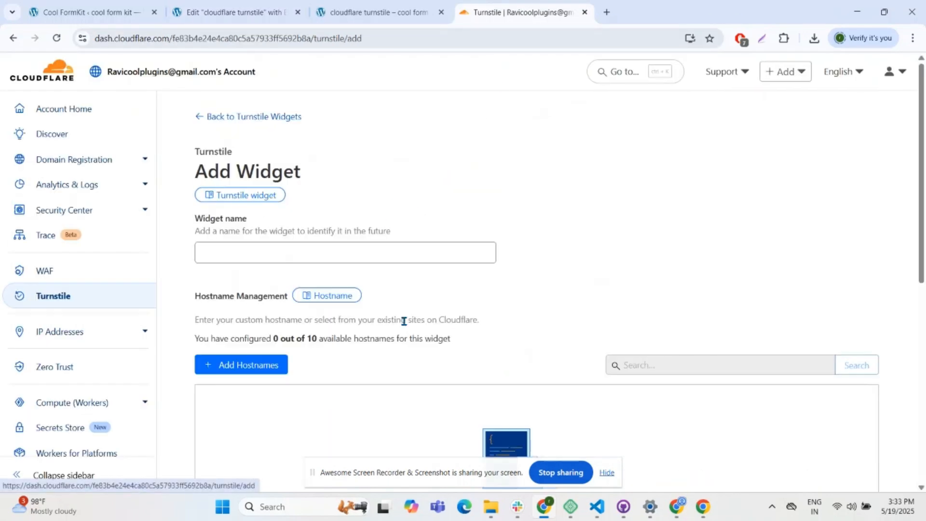
click(344, 252)
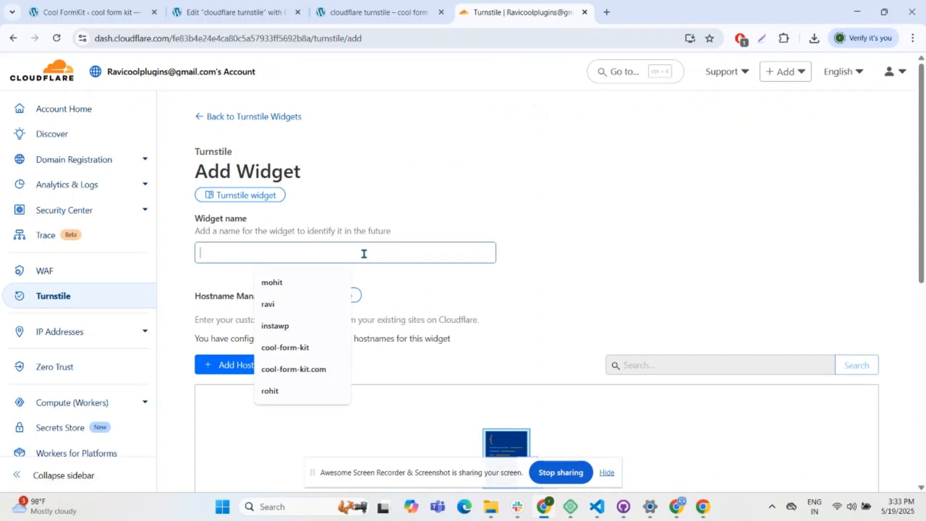
click(88, 12)
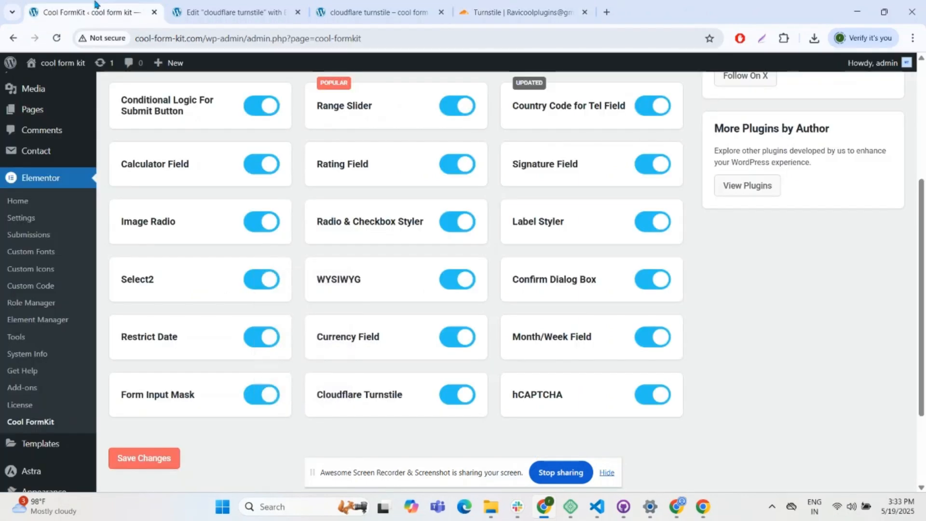
click(248, 38)
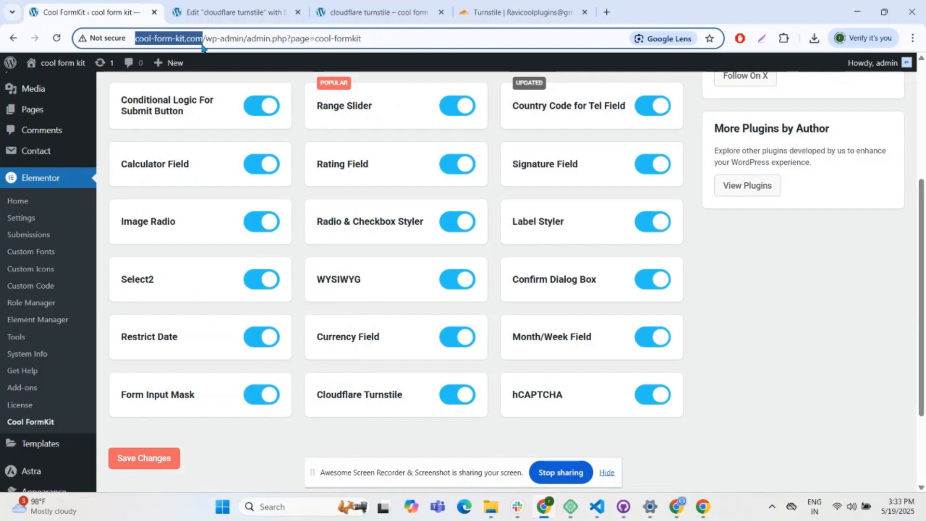
click(522, 11)
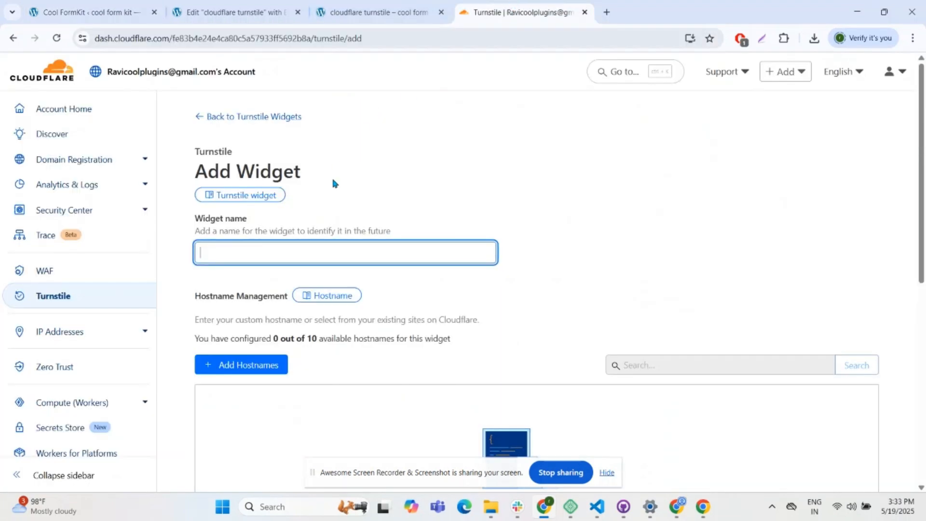
Step: Add the cool-form-kit.com hostname and create the Managed-mode Turnstile widget
scroll(down, 3)
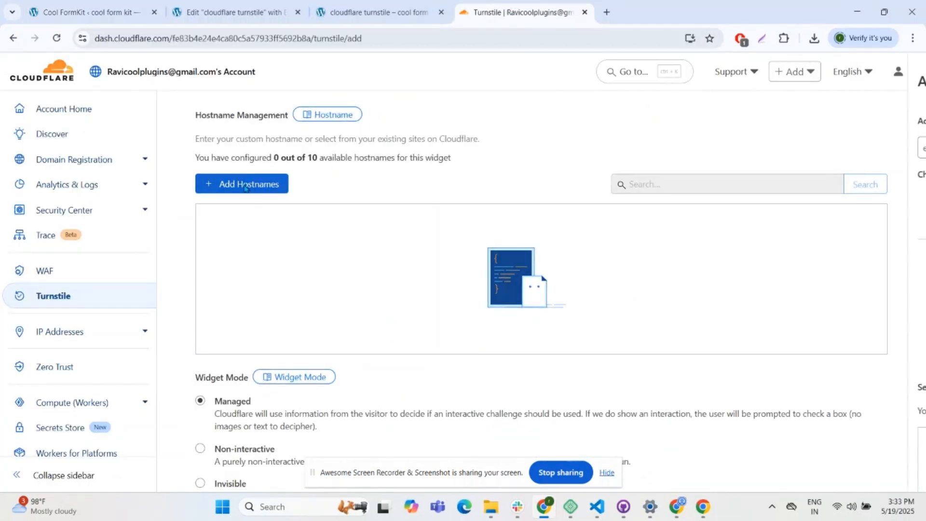
click(241, 184)
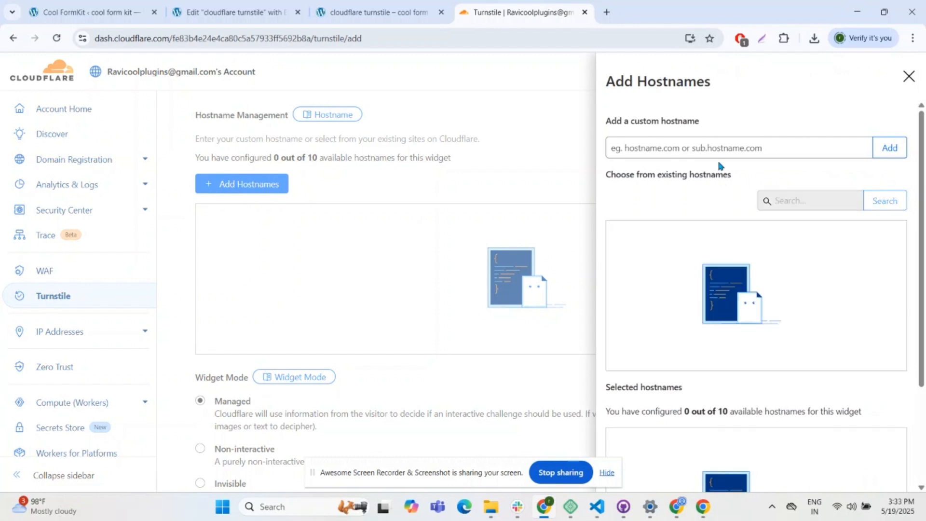
scroll(down, 3)
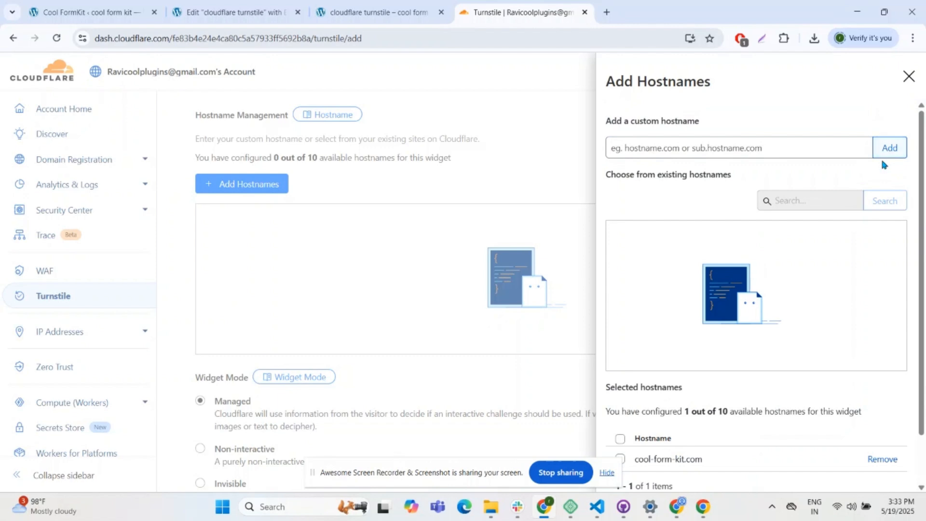
scroll(down, 3)
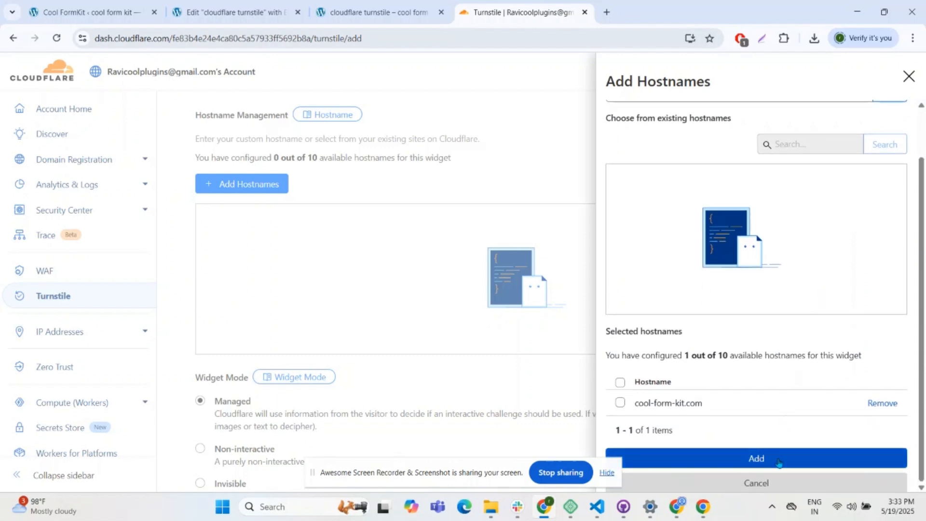
click(756, 459)
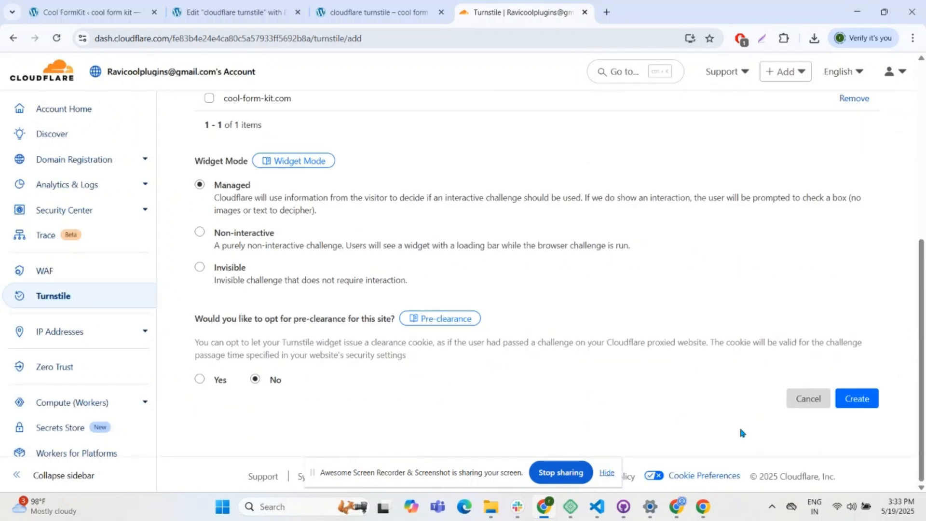
click(857, 398)
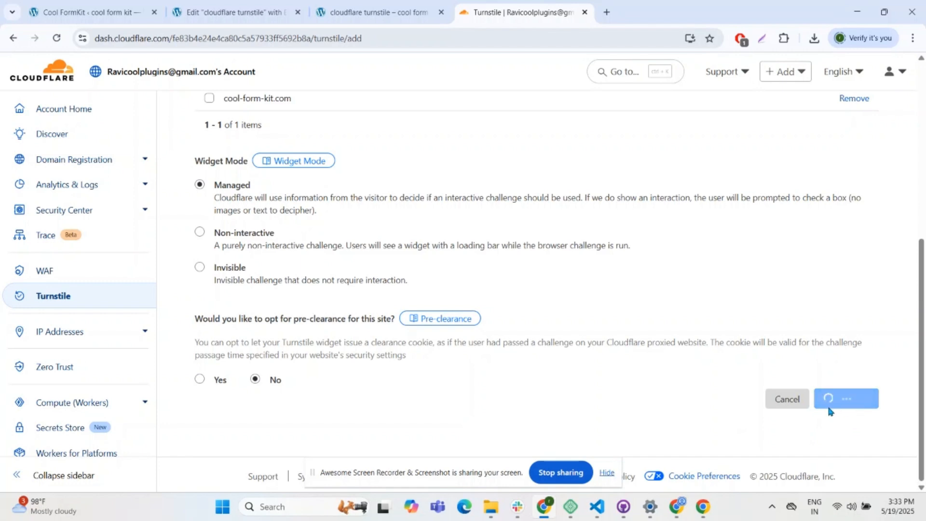
click(845, 399)
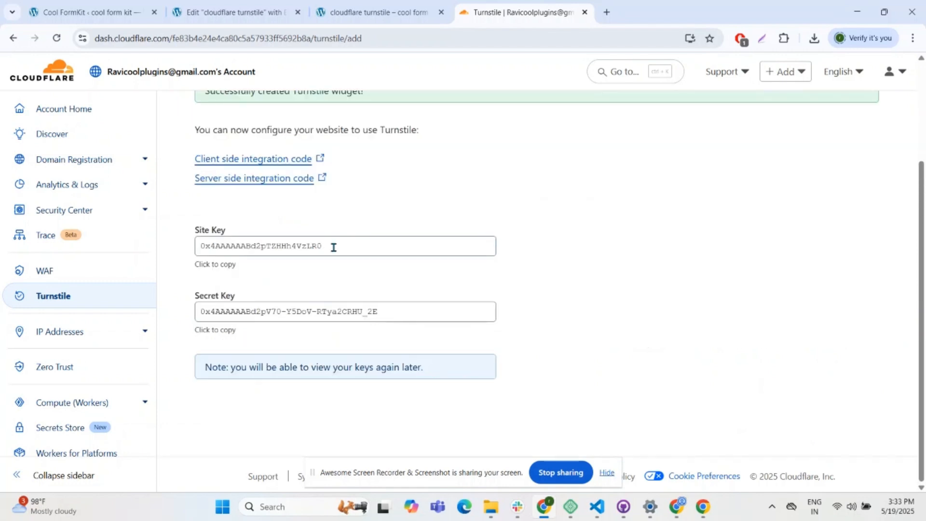
Step: Paste the Turnstile site key and secret key into Cool FormKit's Turnstile settings and save
triple_click(266, 247)
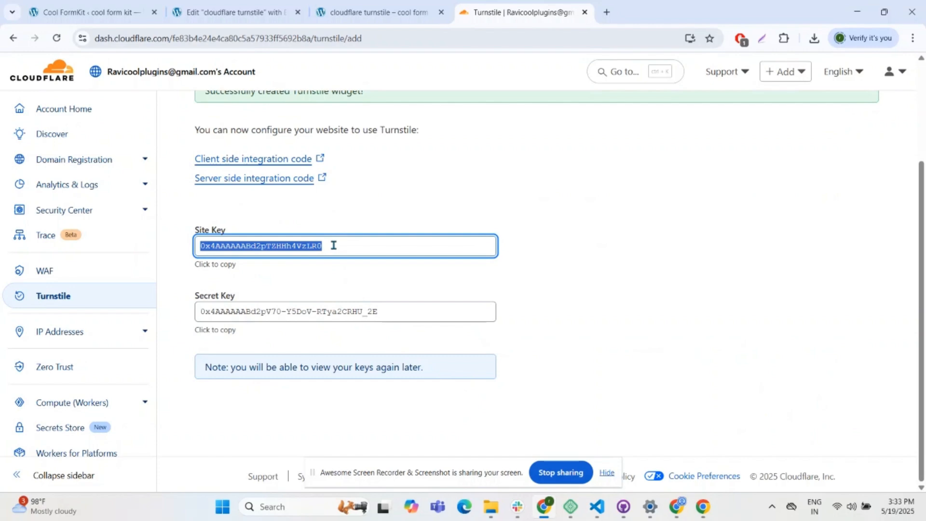
click(83, 12)
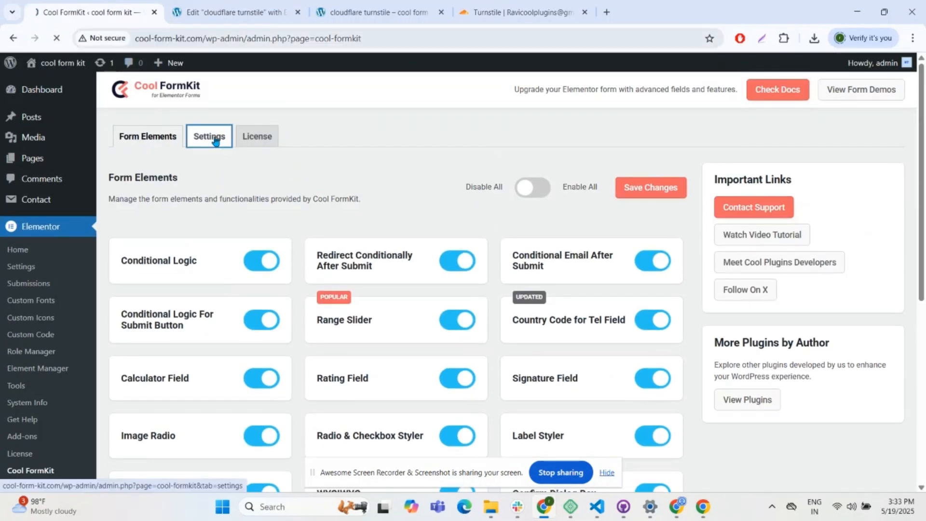
click(209, 136)
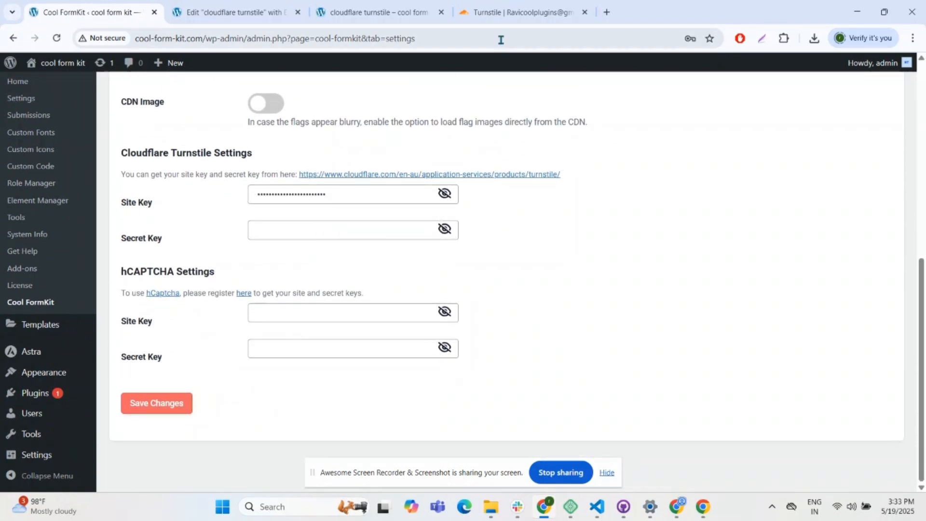
click(522, 11)
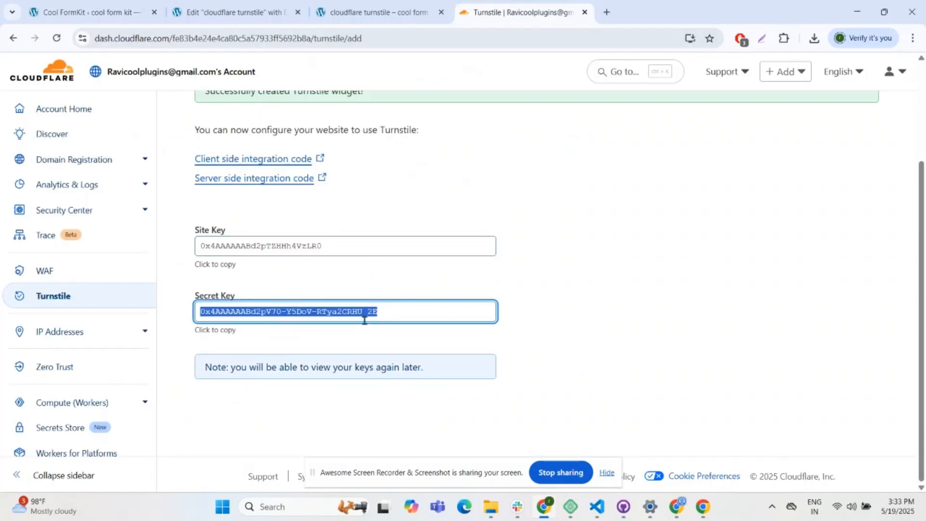
click(234, 11)
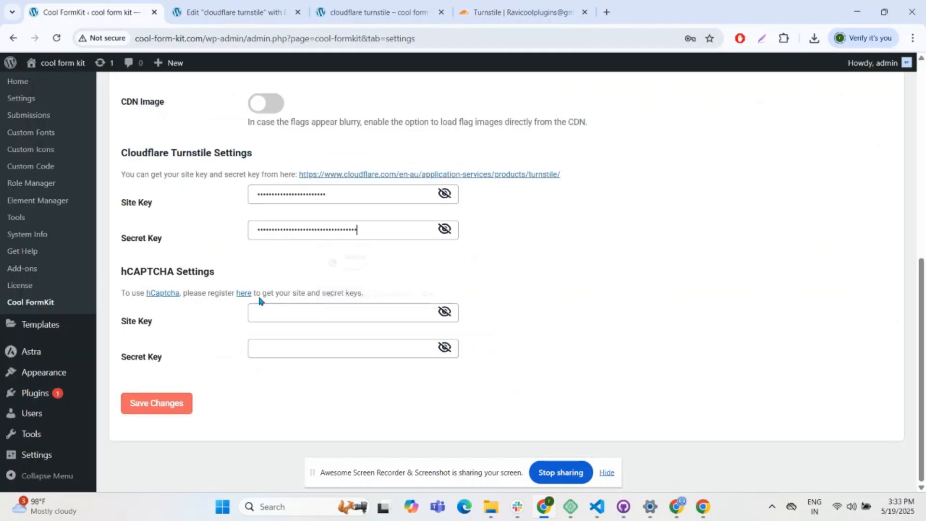
click(156, 402)
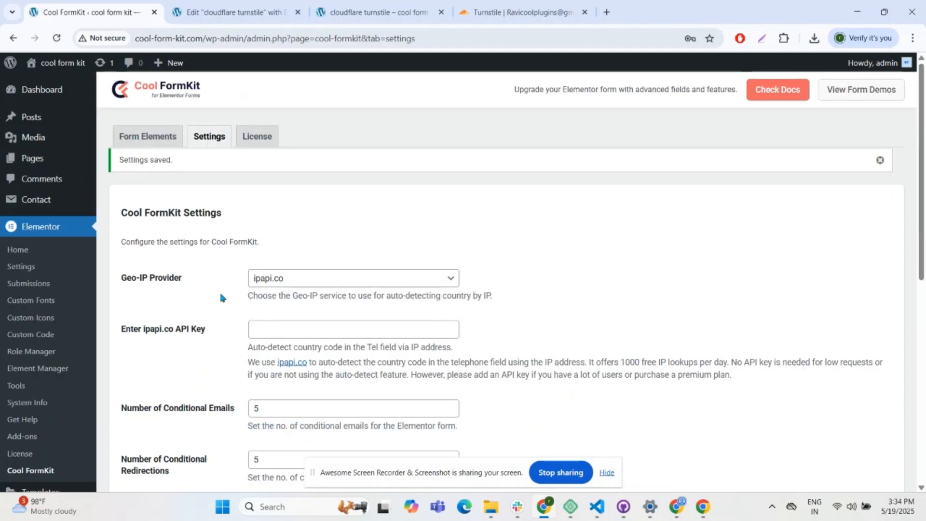
Step: Give the form's Turnstile field Compact size, Dark style and Hindi language
click(233, 11)
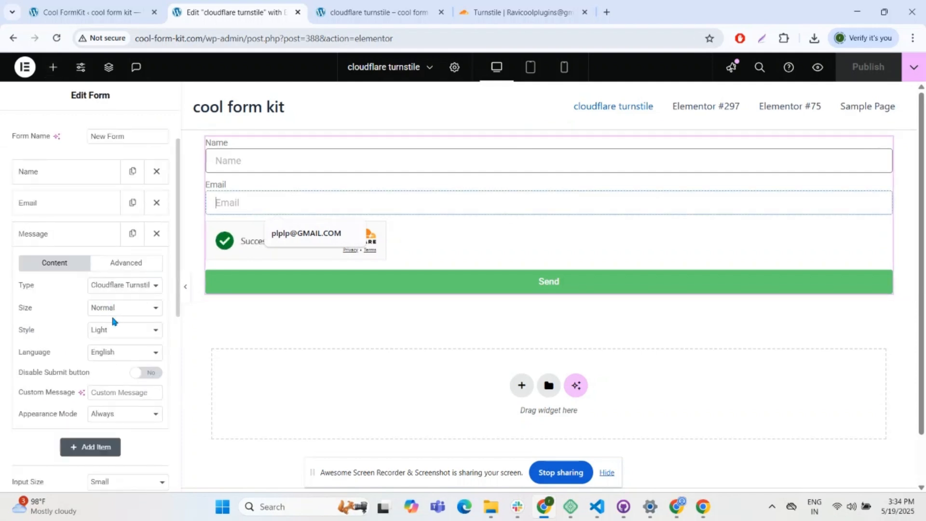
click(121, 307)
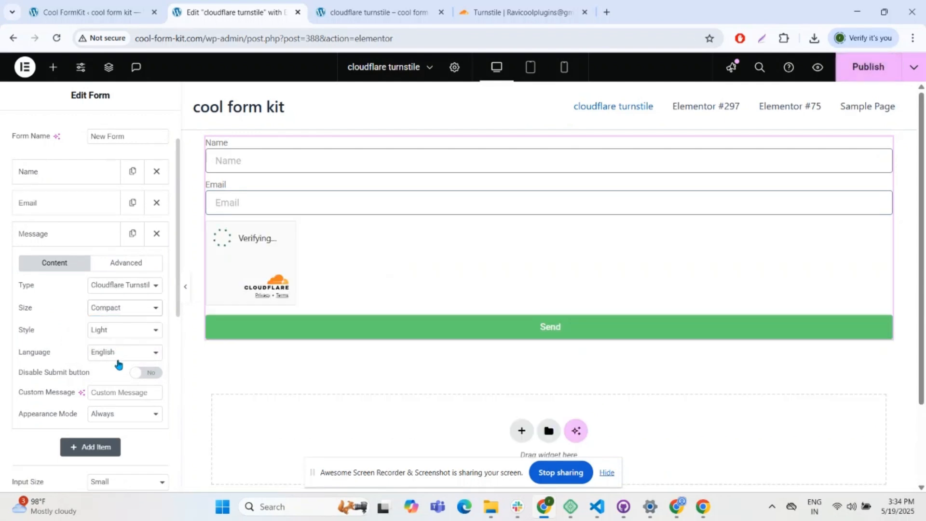
click(124, 330)
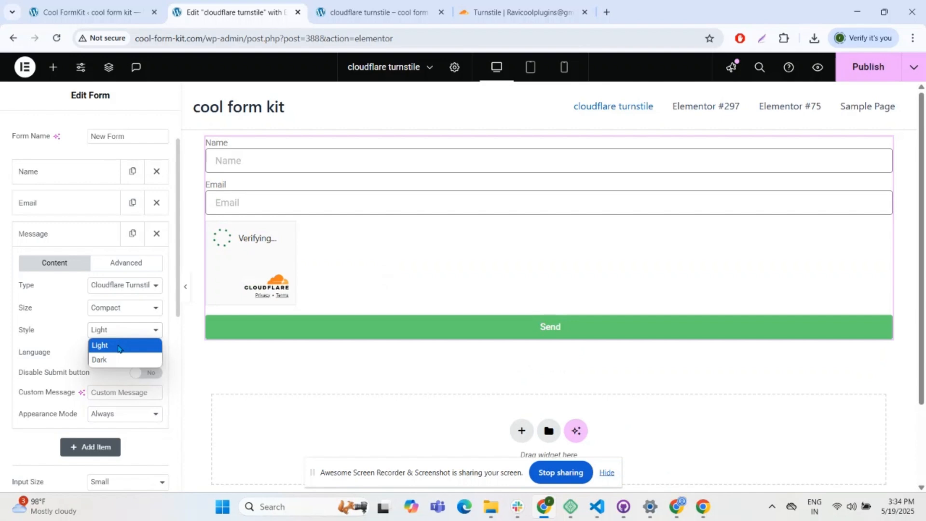
click(99, 359)
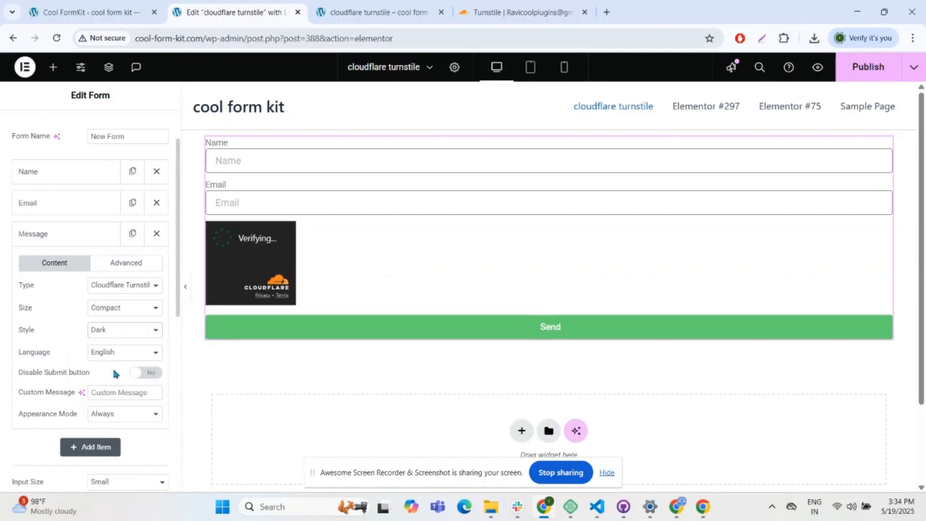
mouse_move(115, 362)
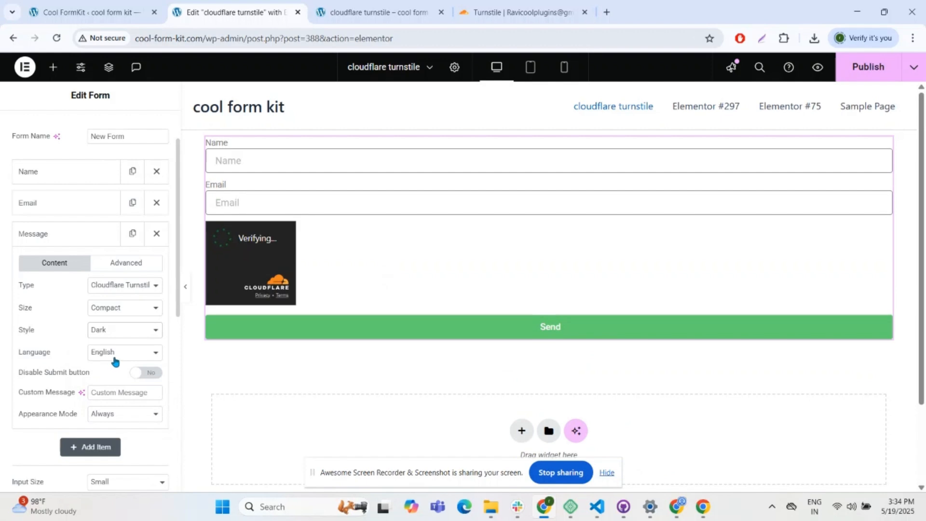
click(123, 352)
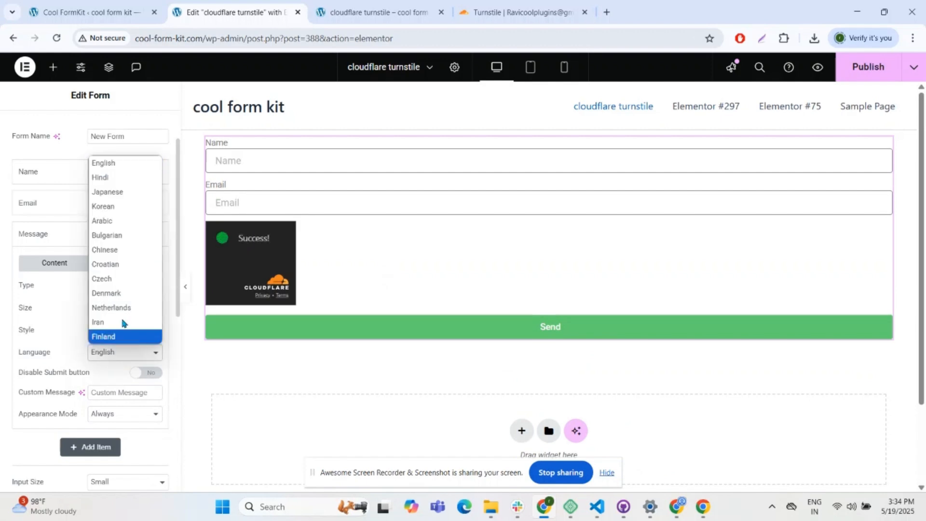
mouse_move(125, 177)
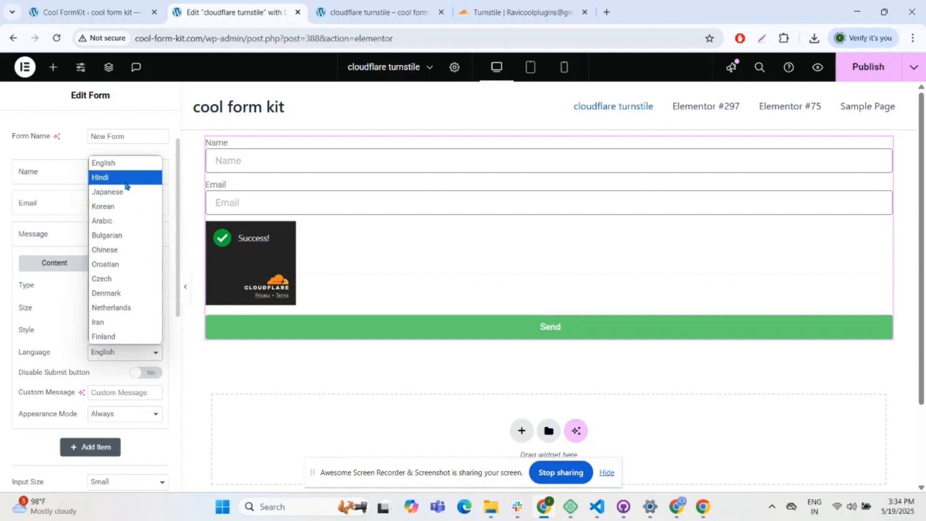
click(99, 177)
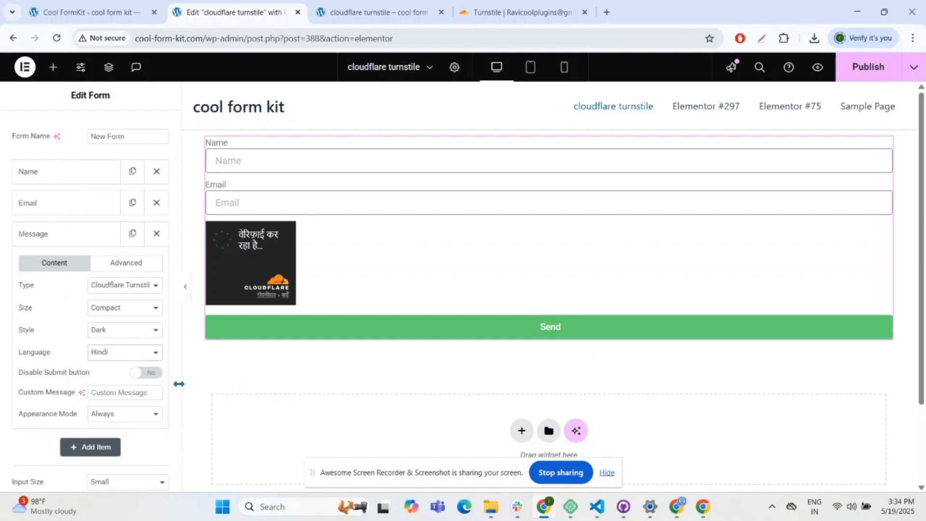
Step: Leave Disable Submit button off, keep Appearance Mode on Always, and view the page preview
click(145, 372)
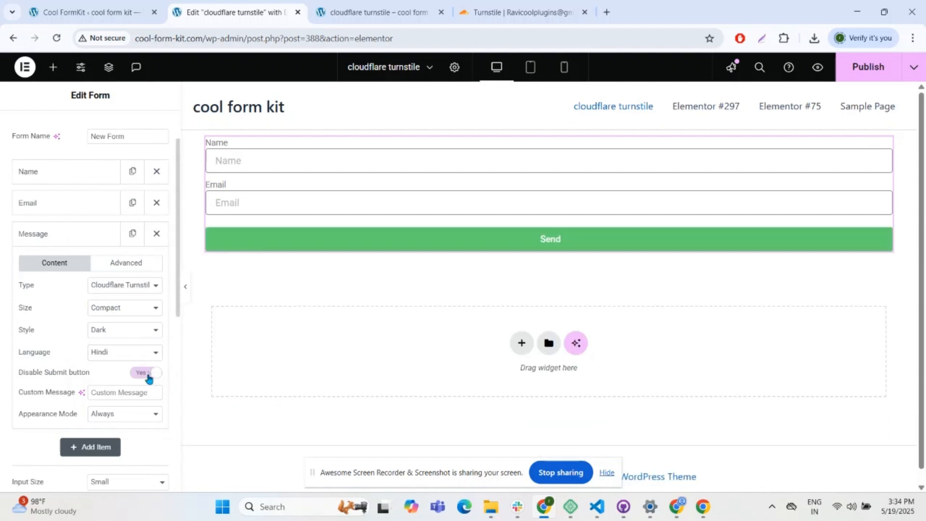
click(149, 375)
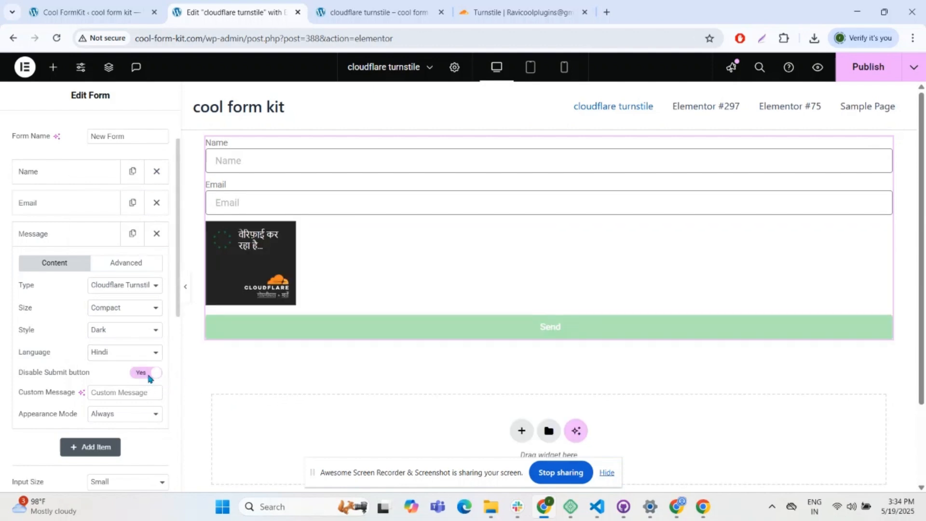
click(145, 372)
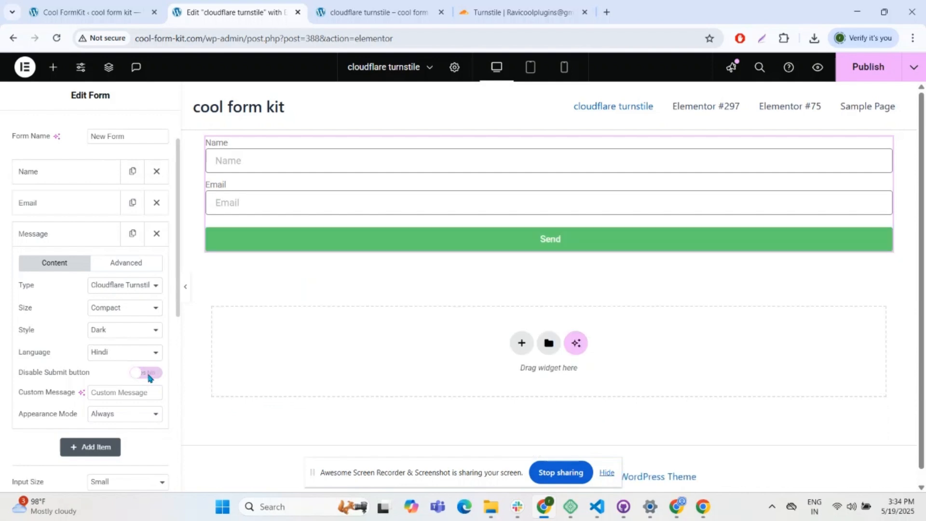
click(144, 372)
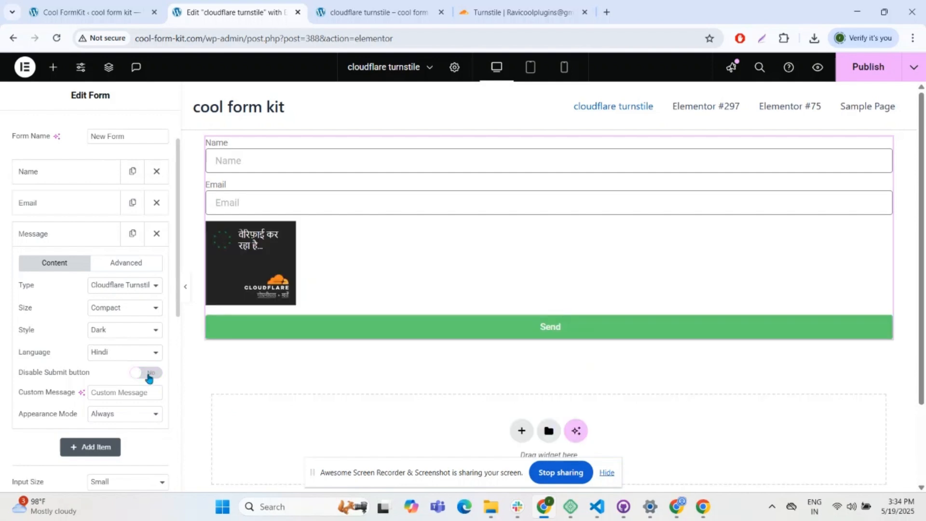
click(124, 414)
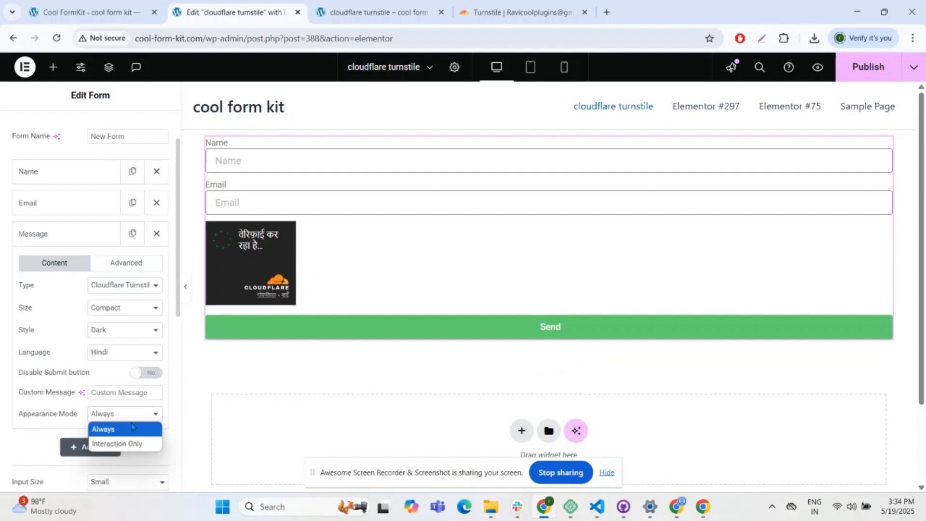
click(102, 428)
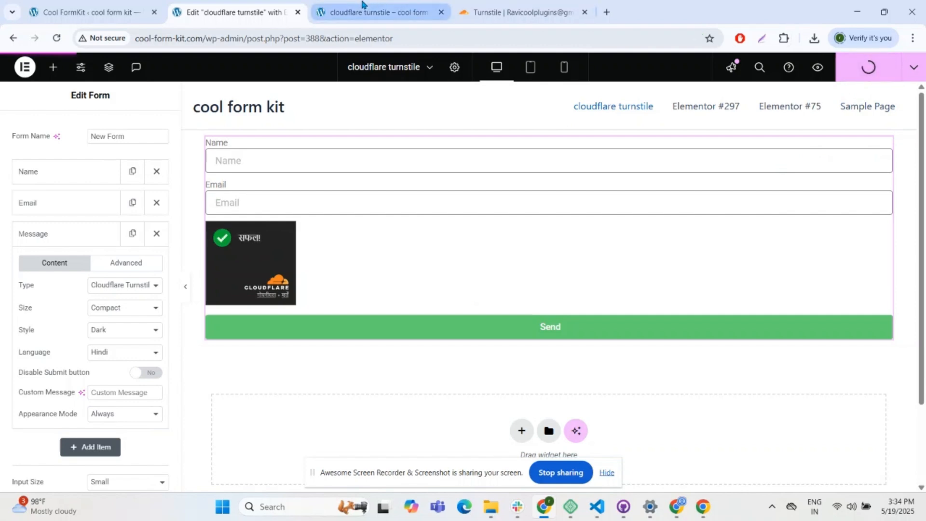
click(378, 12)
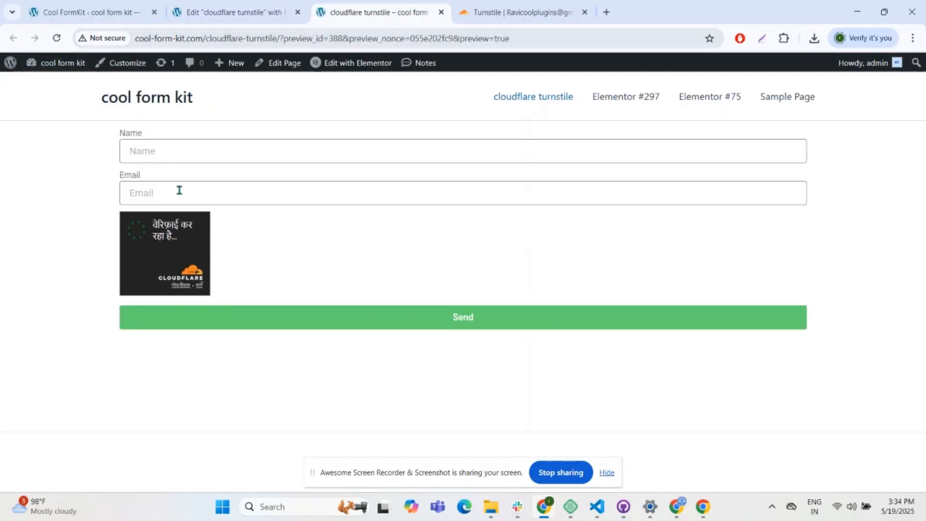